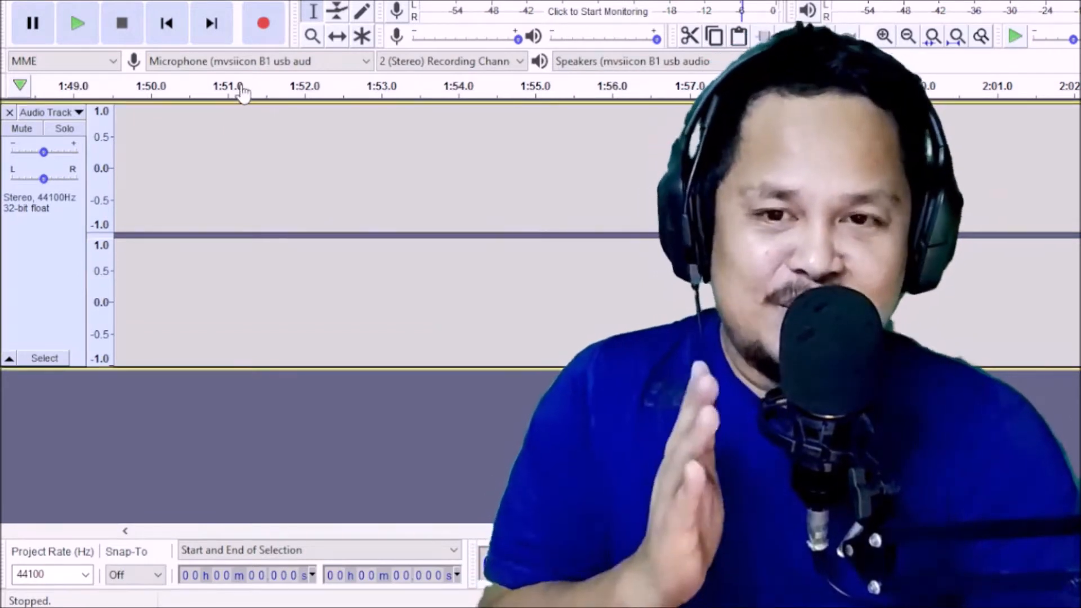
pyautogui.moveTo(264, 22)
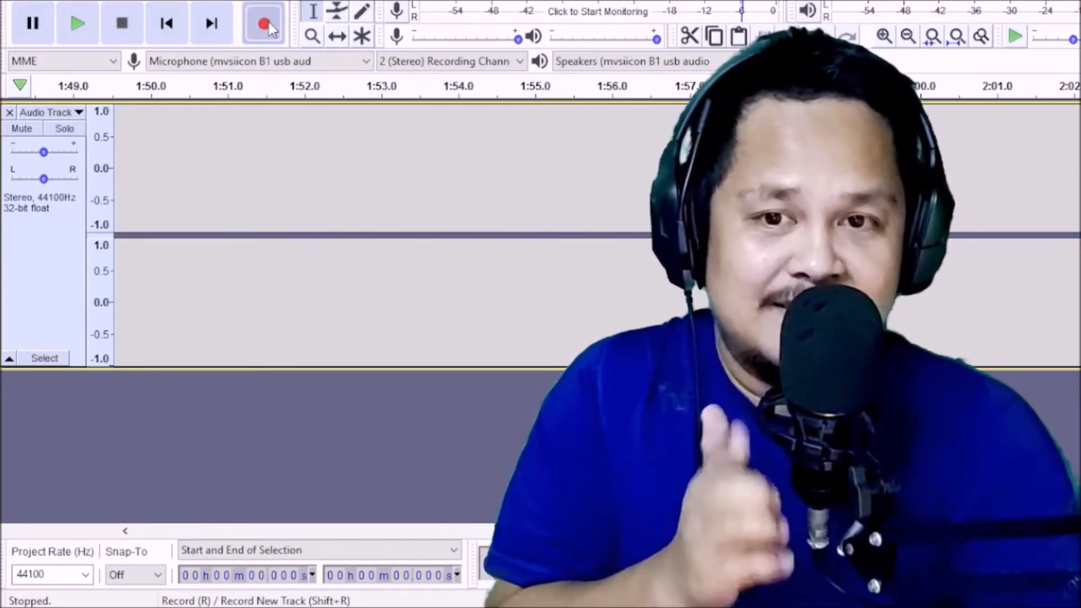
# - Start recording the vocal over the karaoke playback with the Record button
pyautogui.click(264, 22)
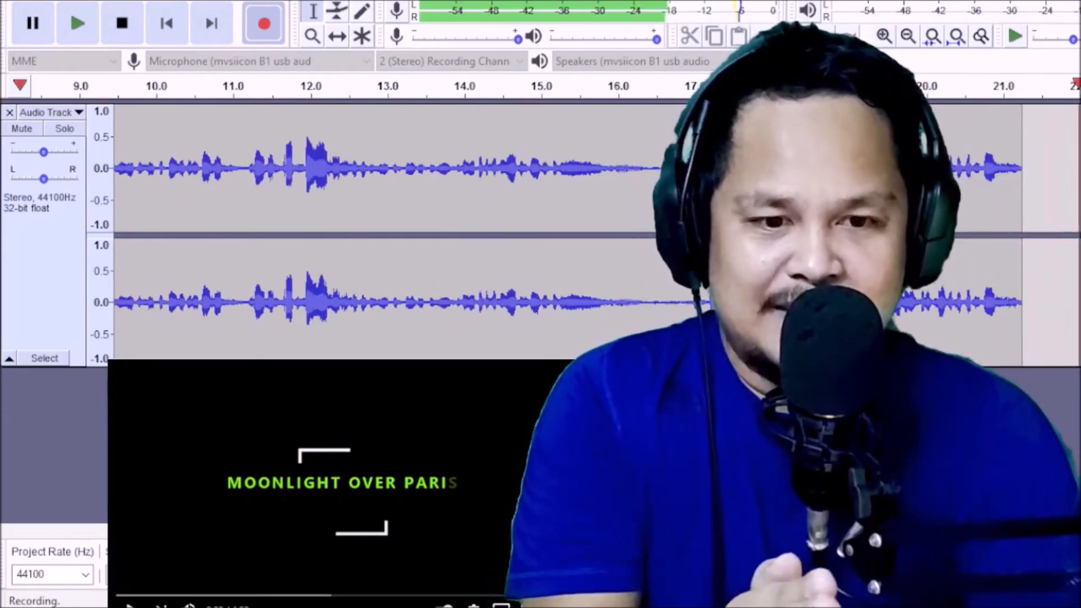
# - Keep the recording running through the song, following the growing waveform
pyautogui.hscroll(3)
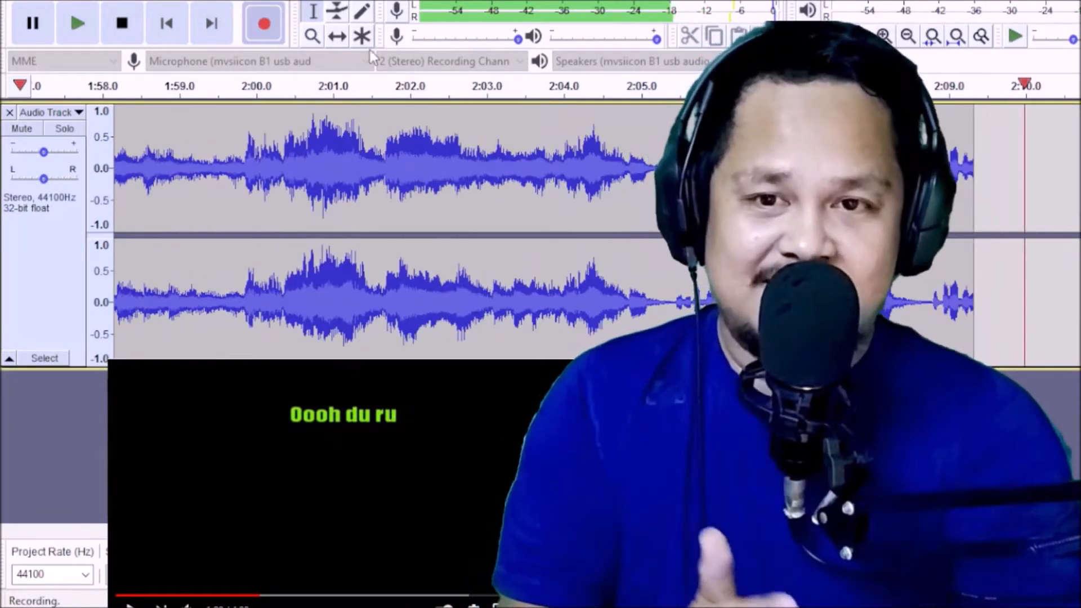
# - Stop the two-minute vocal take, replay its opening from the start, then stop and view the whole track
pyautogui.click(264, 22)
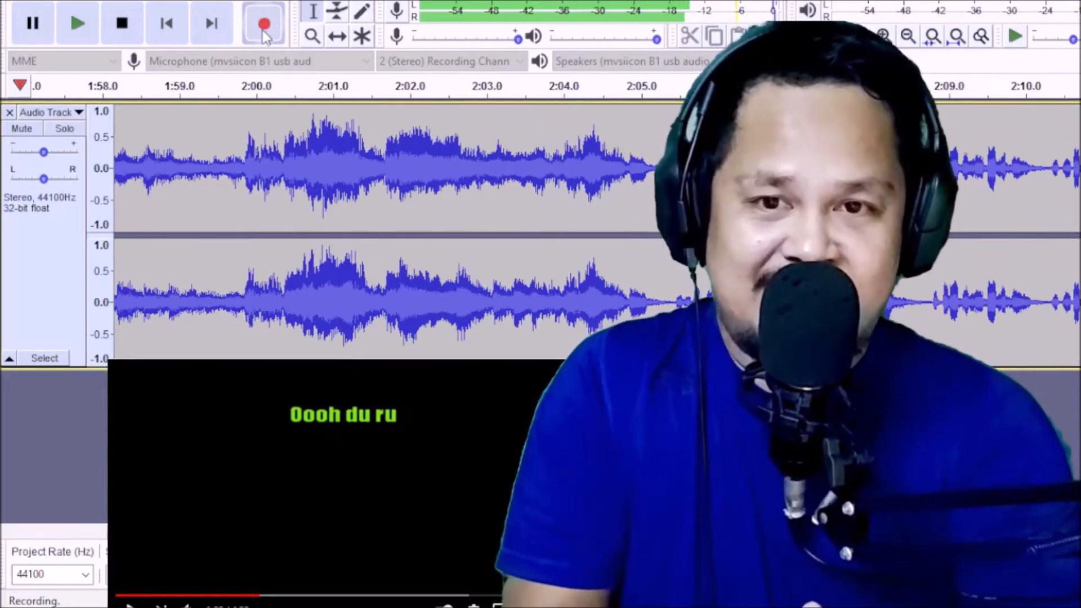
pyautogui.click(121, 23)
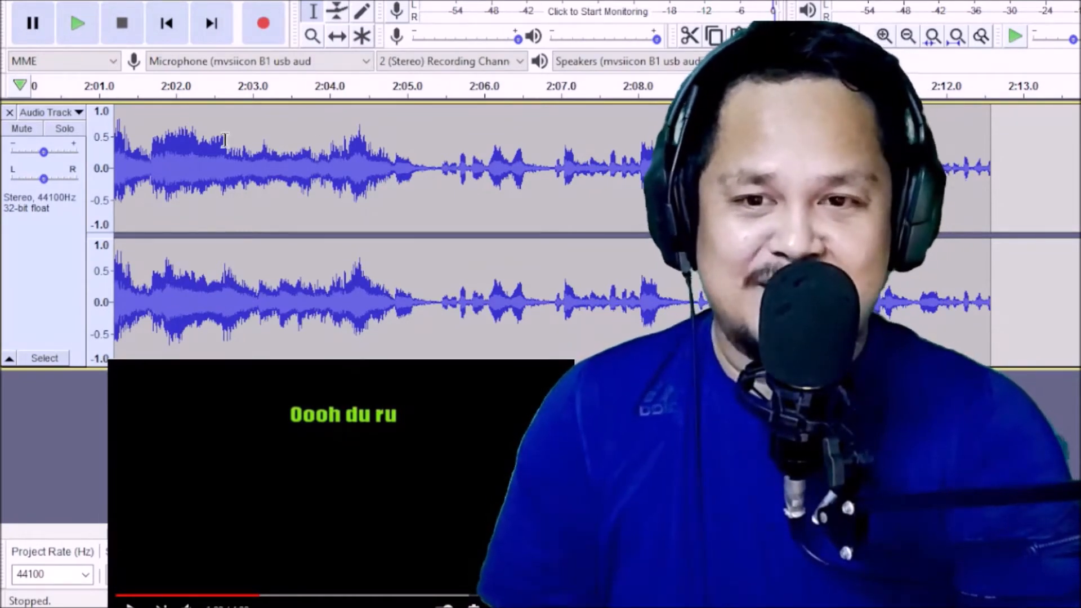
pyautogui.click(78, 22)
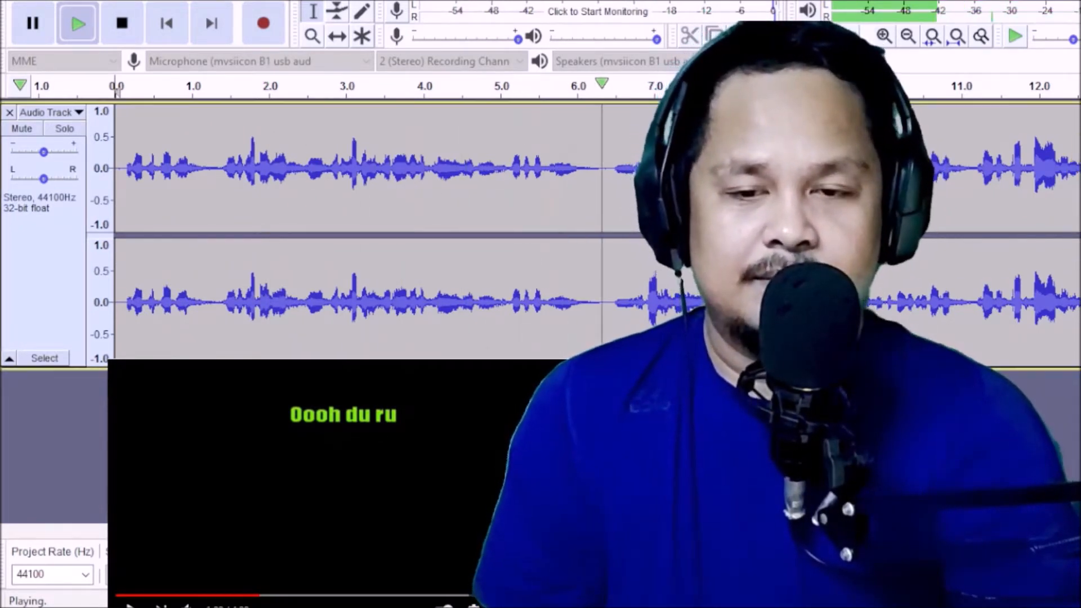
pyautogui.click(121, 23)
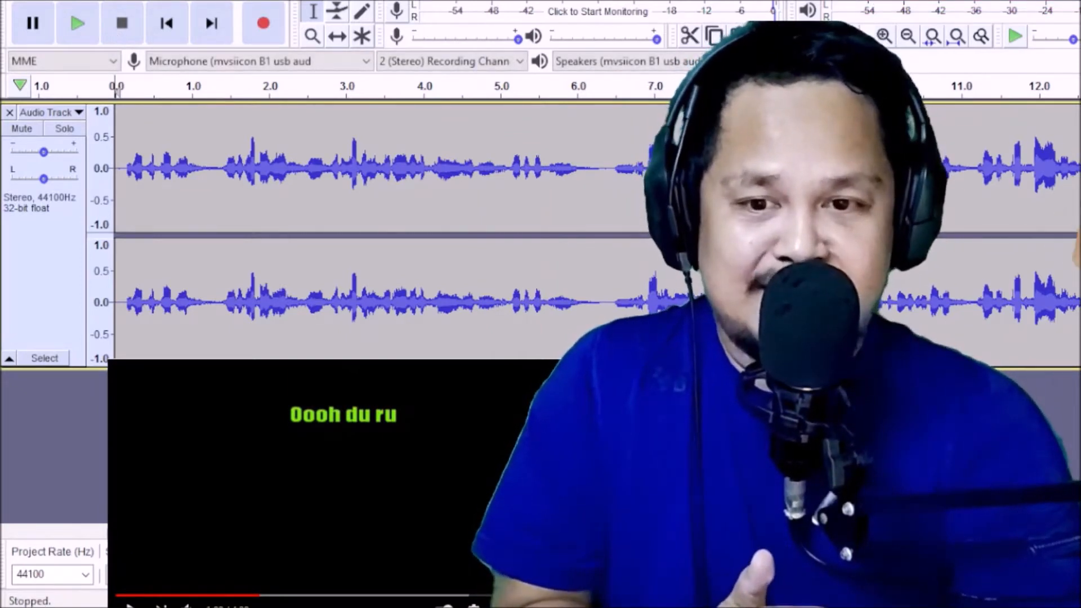
pyautogui.hscroll(3)
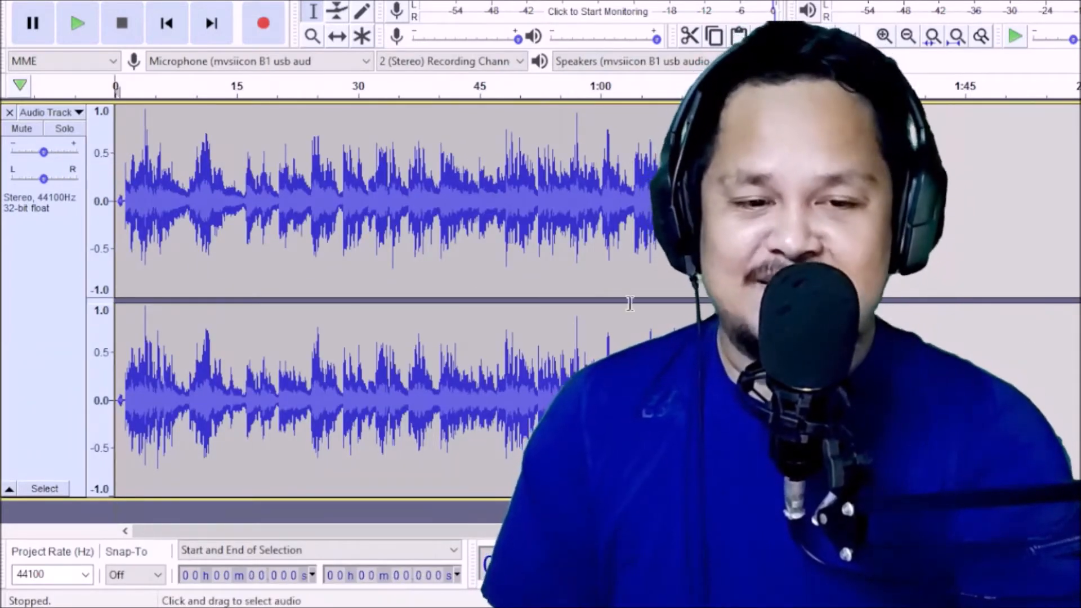
# - Play the full recorded vocal take from the beginning to review it
pyautogui.click(78, 22)
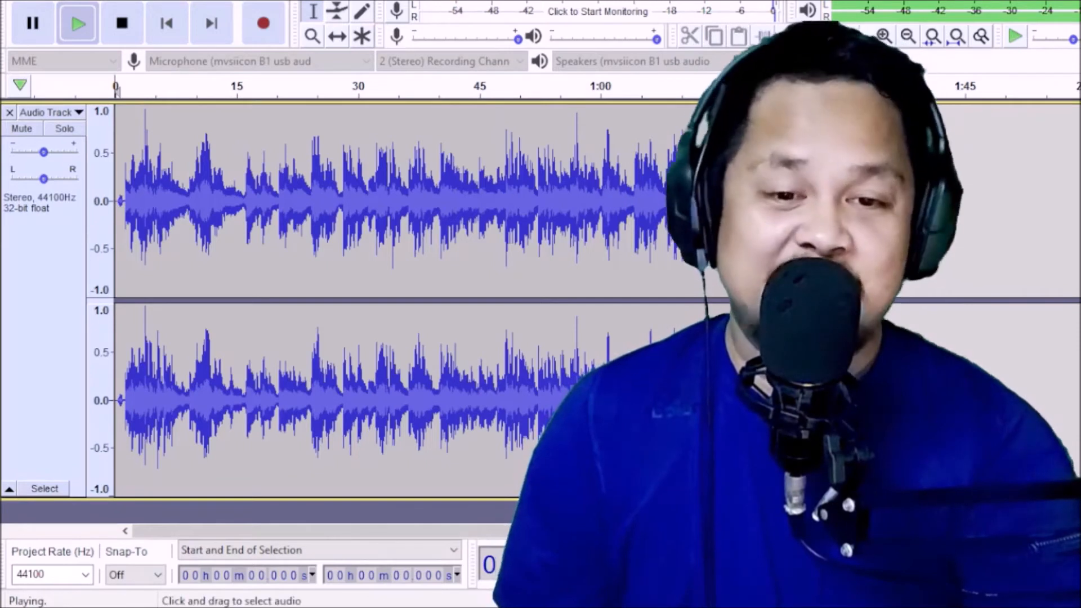
pyautogui.moveTo(122, 23)
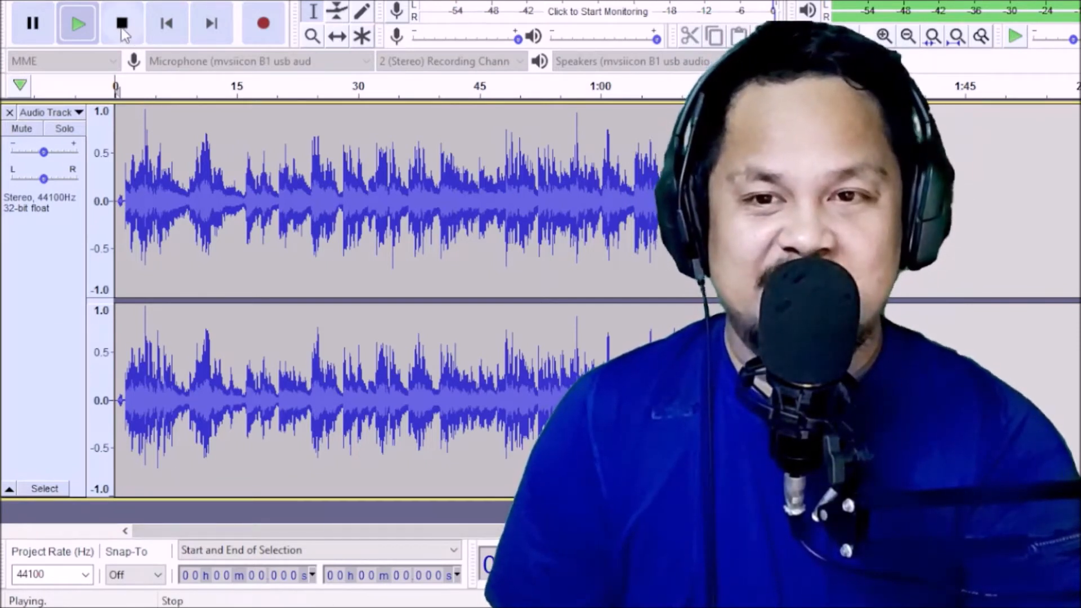
pyautogui.click(121, 22)
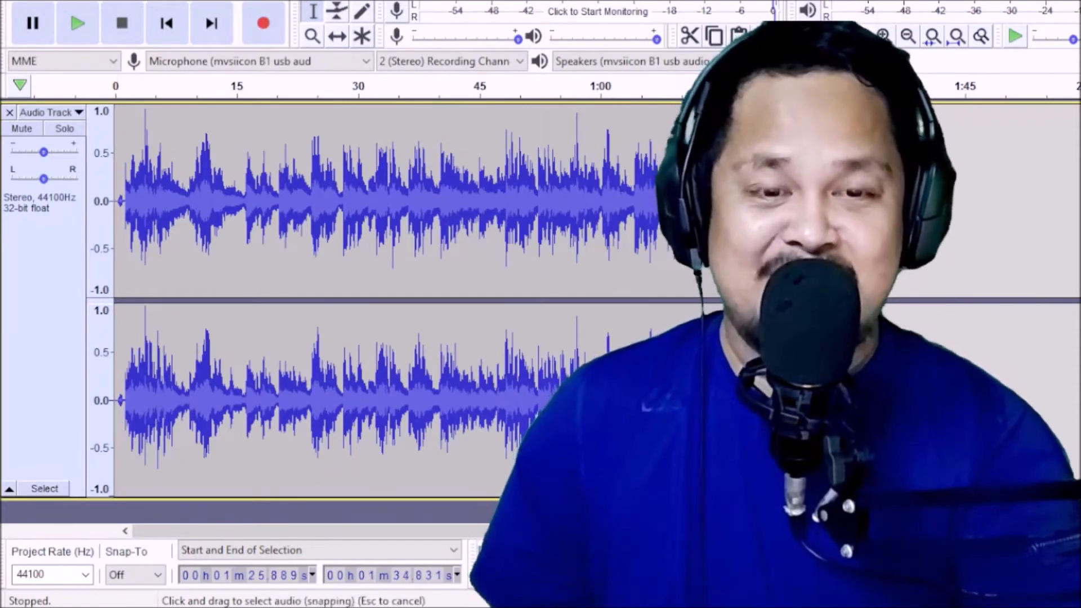
pyautogui.click(689, 36)
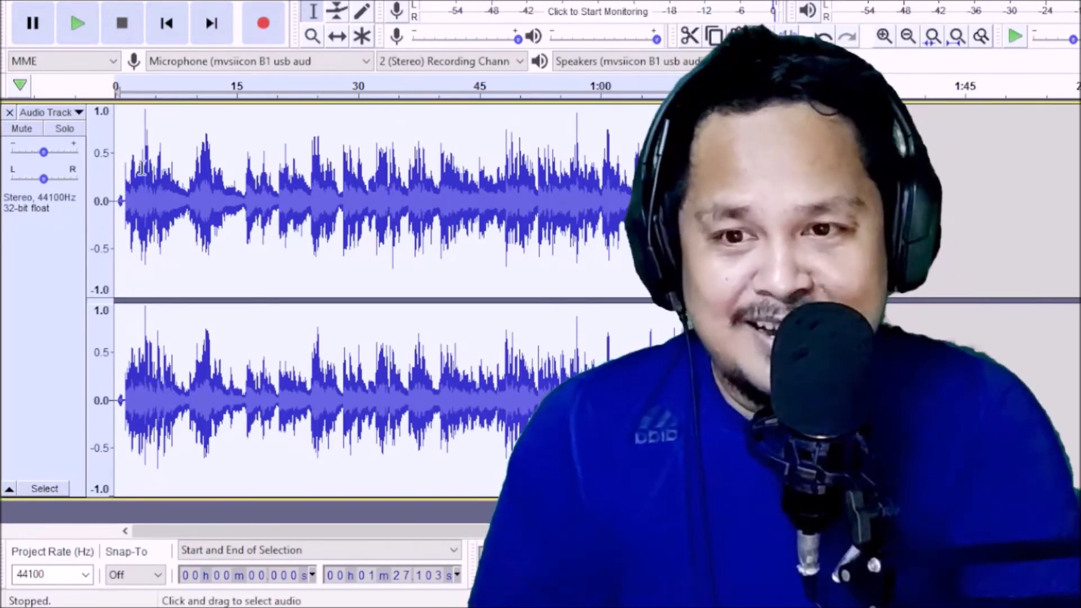
pyautogui.click(78, 23)
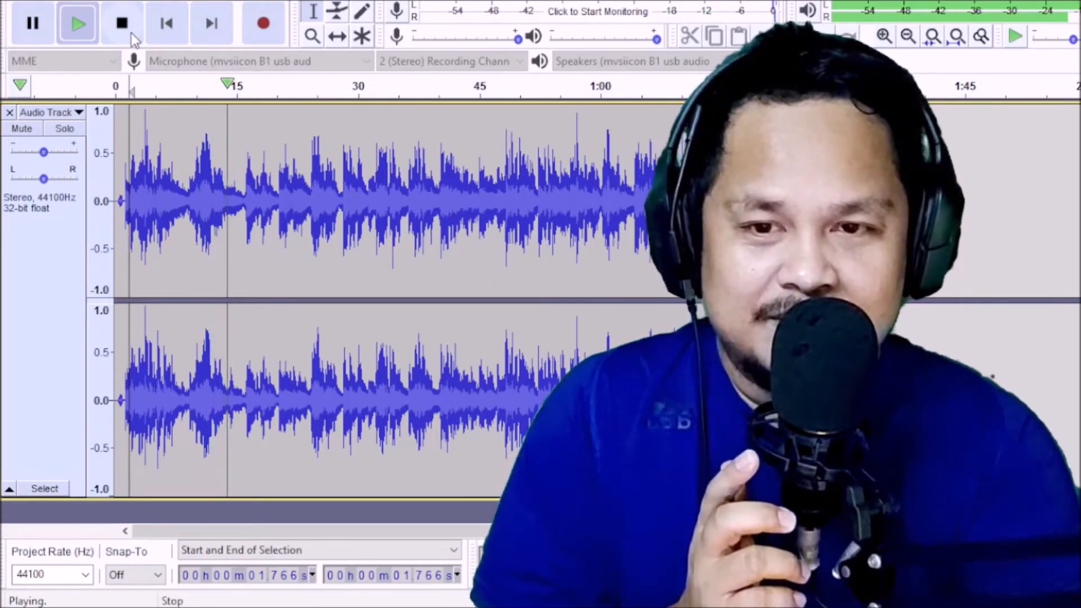
pyautogui.click(31, 22)
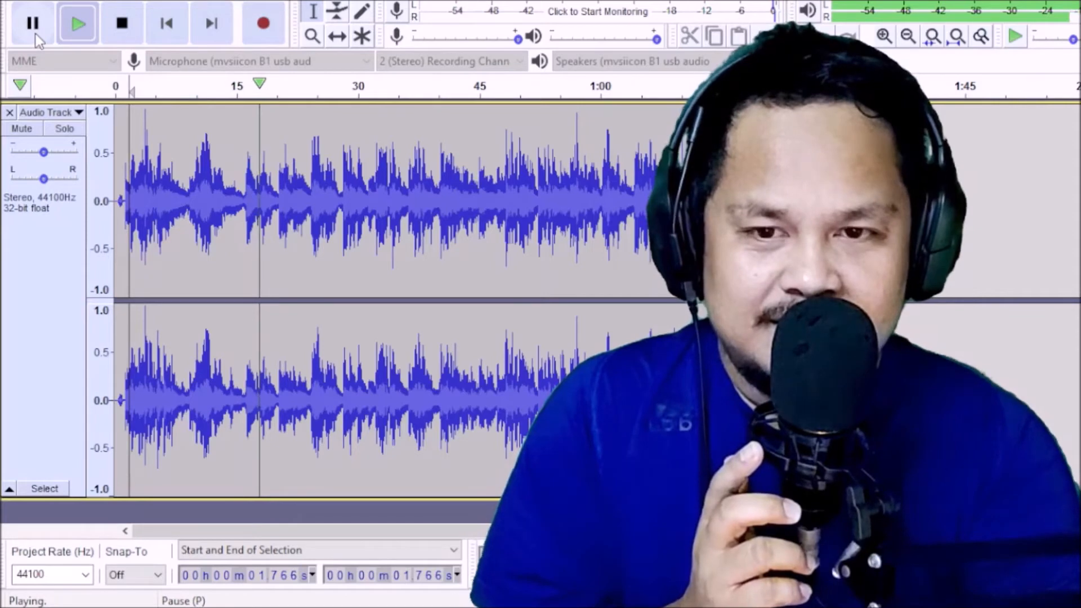
pyautogui.click(32, 22)
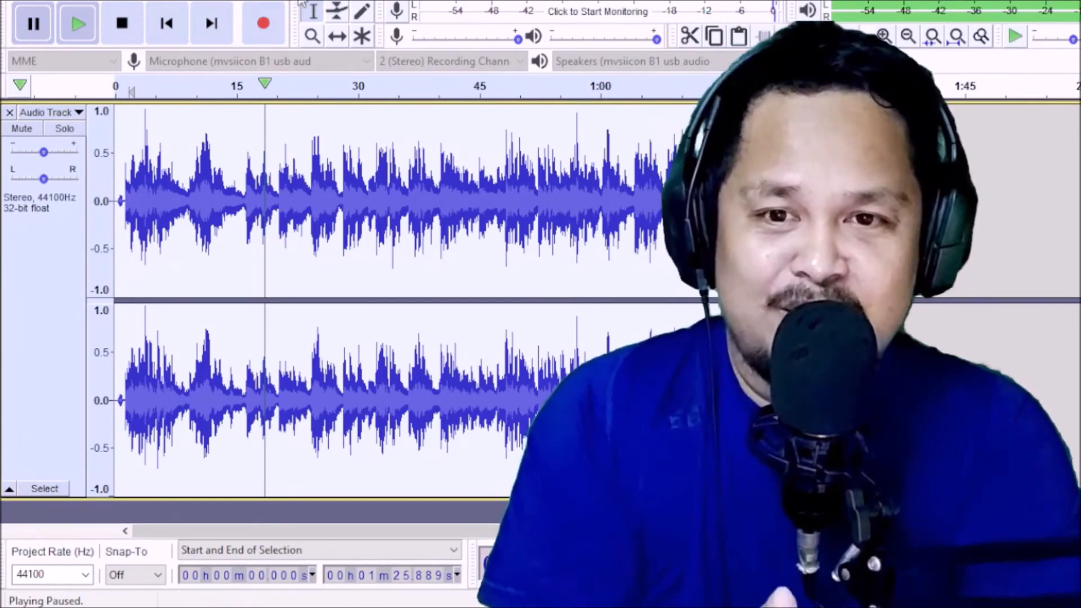
# - Set up the Bass and Treble effect with bass 5 dB, treble 9 dB and volume 8 dB
pyautogui.click(290, 27)
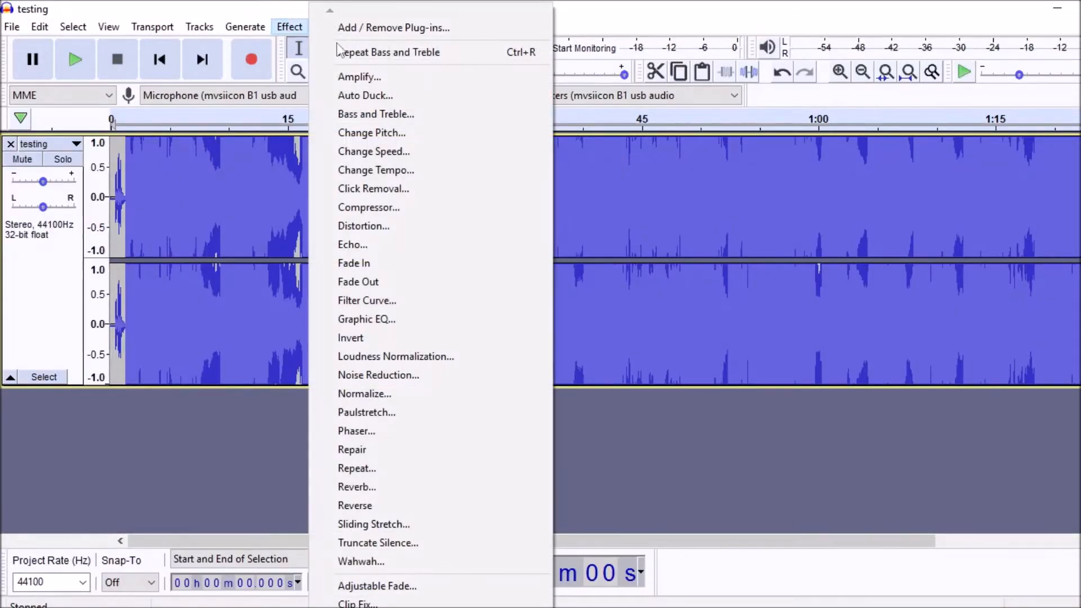
pyautogui.click(376, 114)
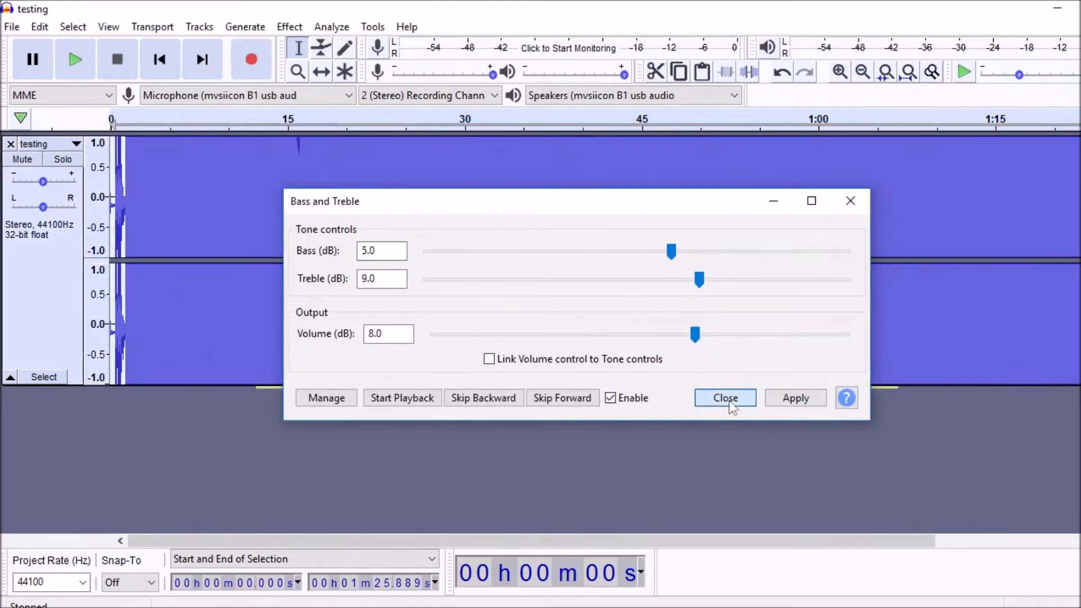
pyautogui.click(724, 397)
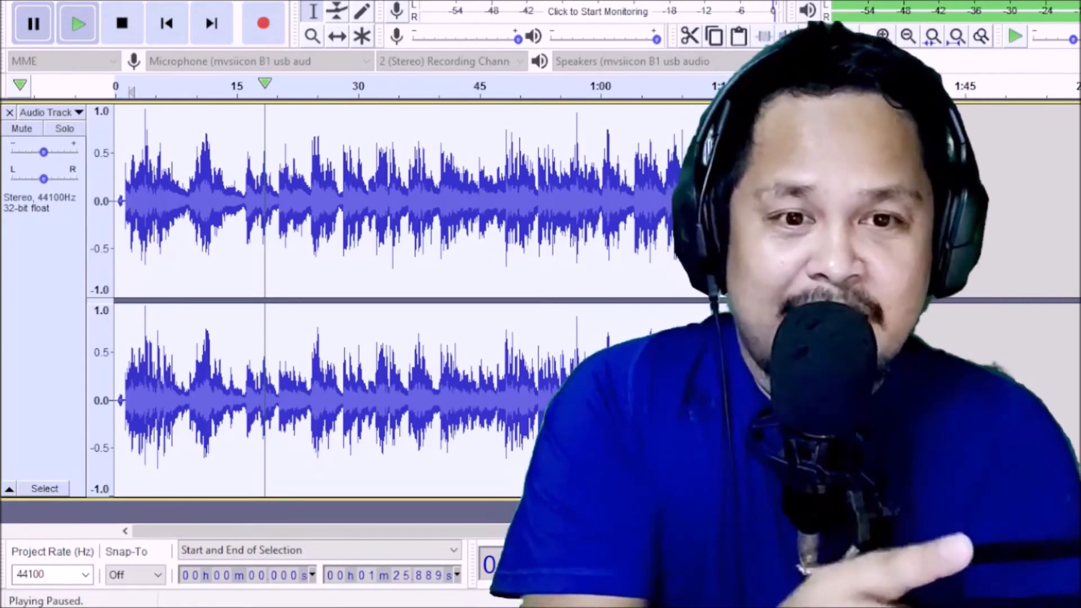
# - Play and stop the track so the Bass and Treble boost loudens the whole stereo waveform
pyautogui.click(76, 22)
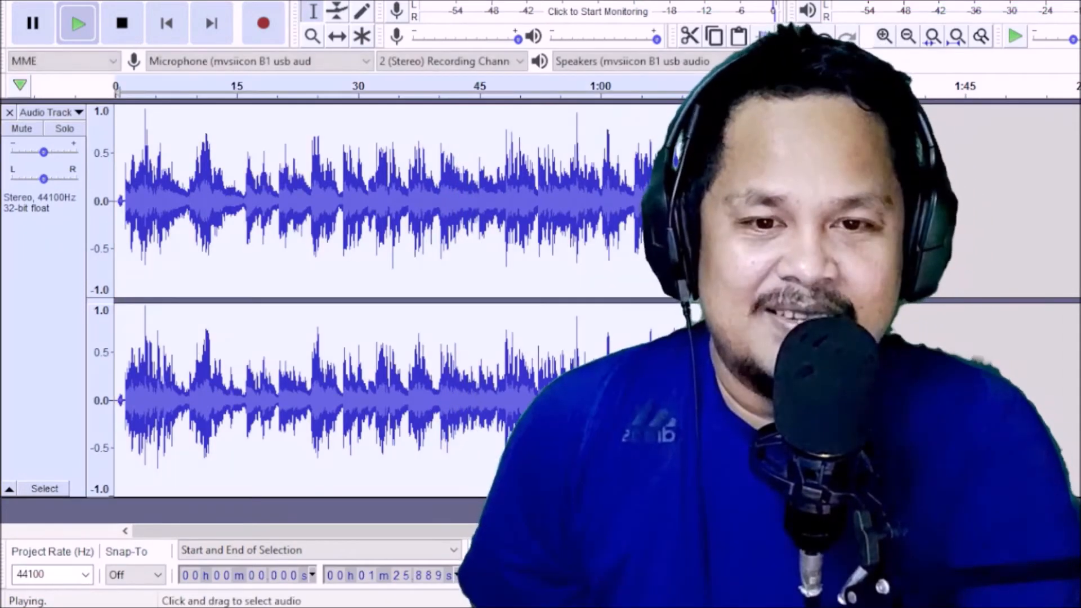
pyautogui.click(122, 23)
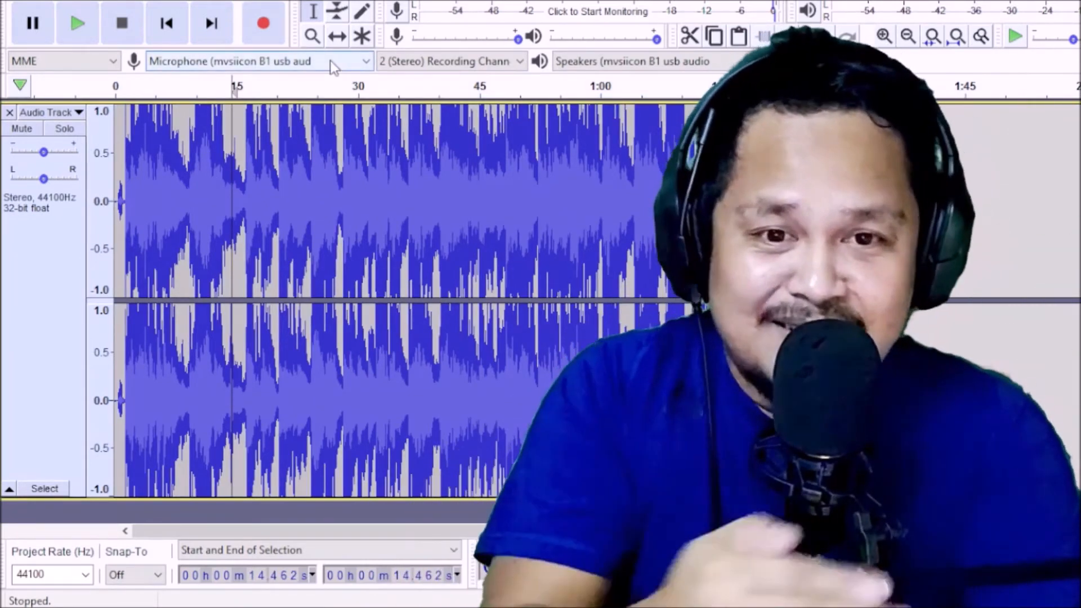
pyautogui.click(76, 23)
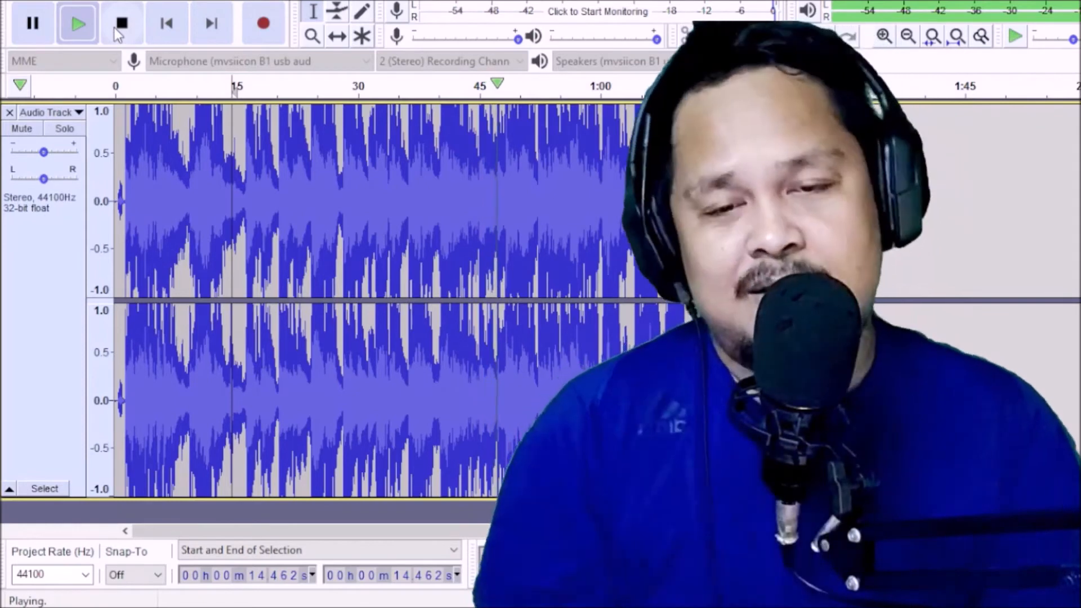
pyautogui.click(122, 22)
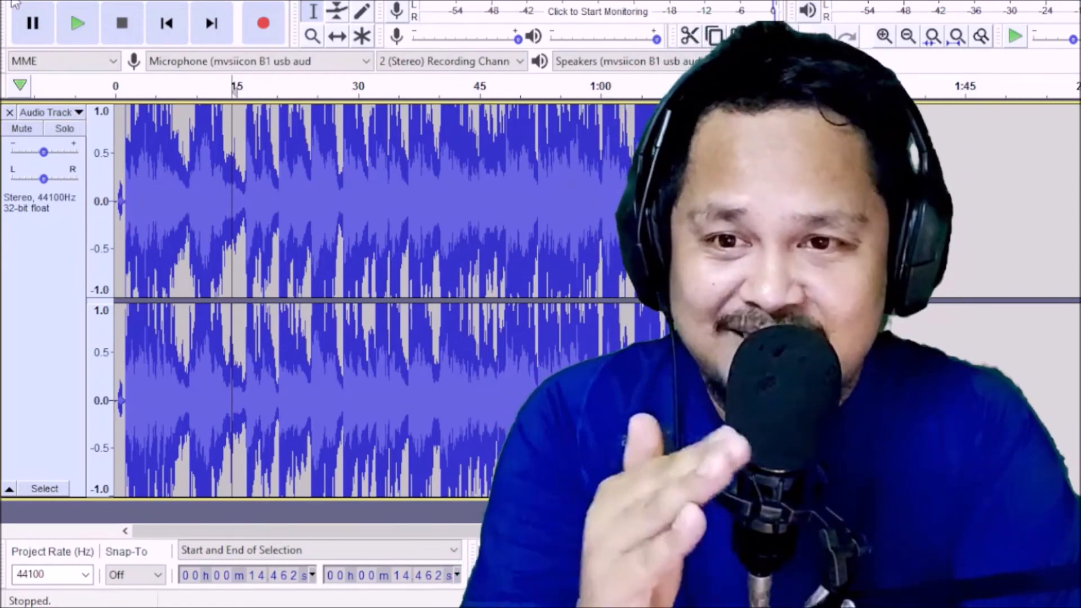
# - Export the boosted track as 'testing' MP3 into the Audacity Tutorial folder with empty metadata
pyautogui.click(12, 26)
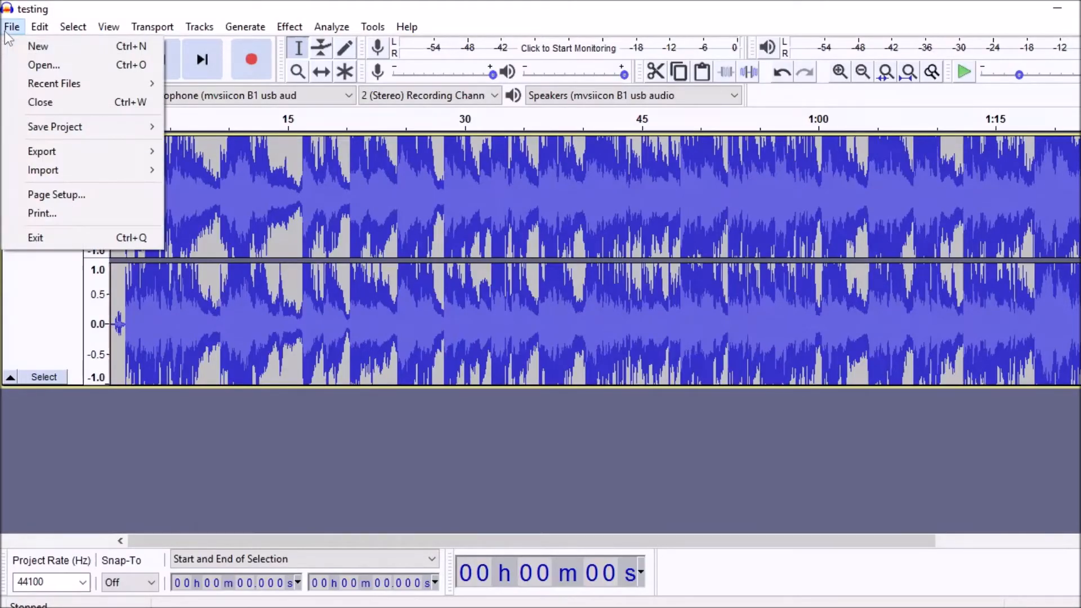
pyautogui.click(42, 151)
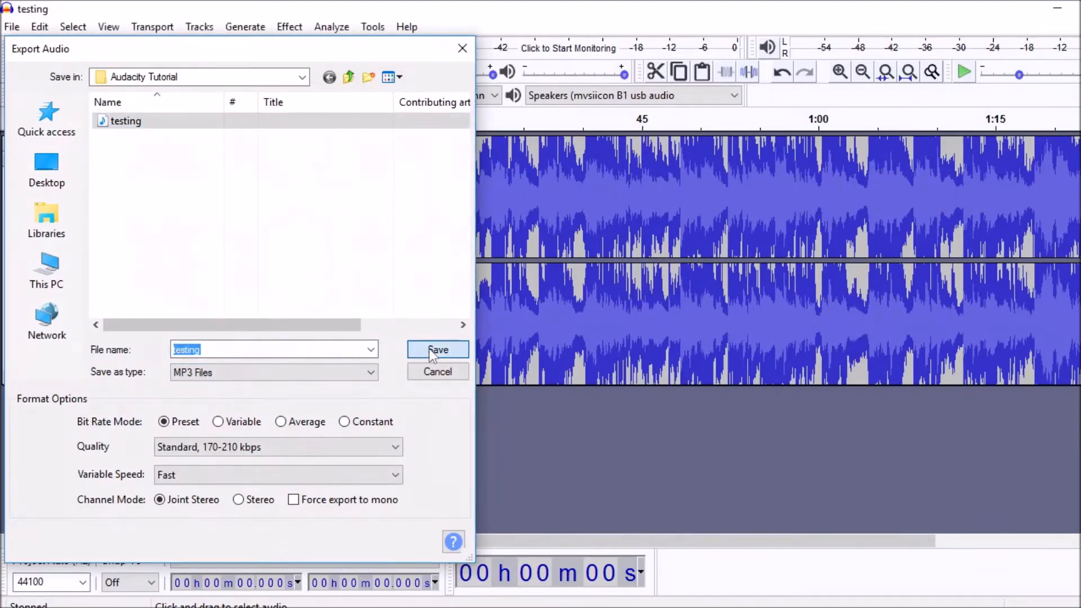
pyautogui.click(437, 349)
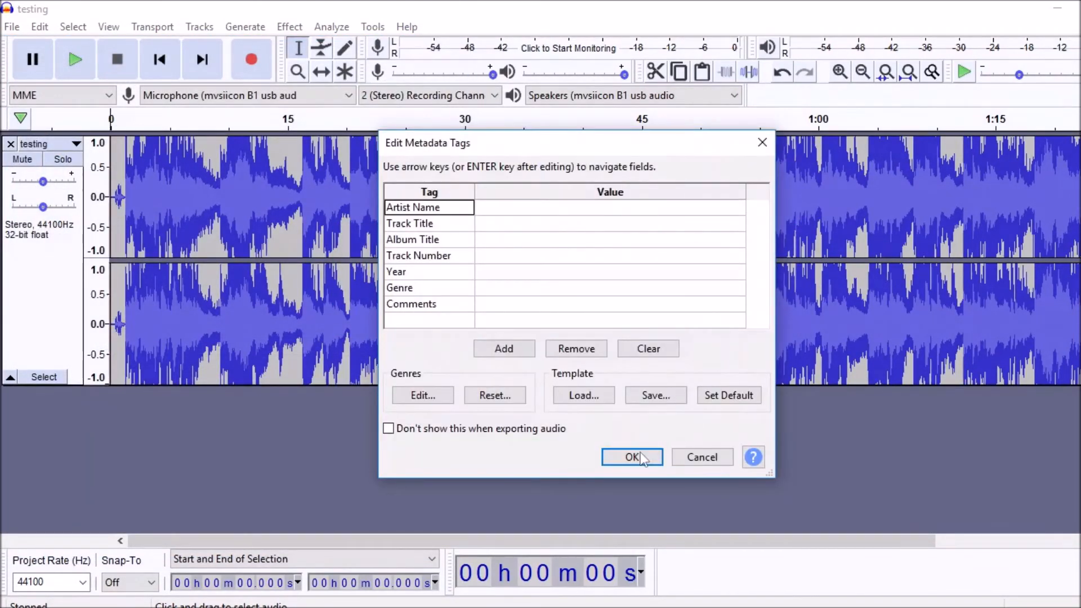
pyautogui.click(630, 457)
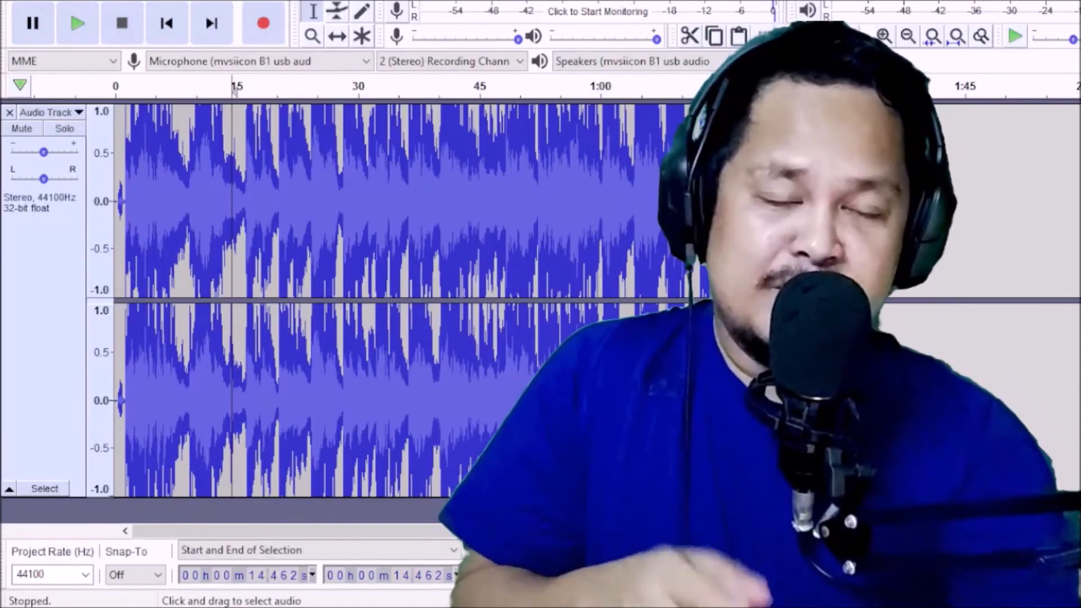